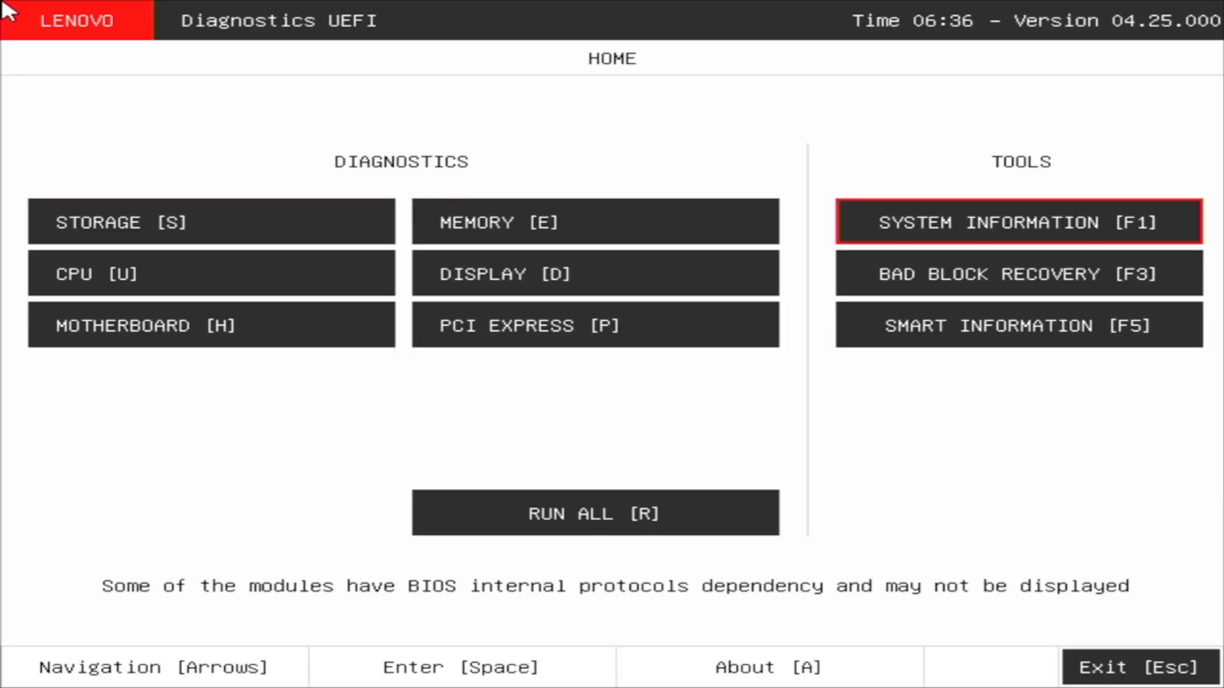
Browse the installed memory details in the system information tool.
click(1017, 221)
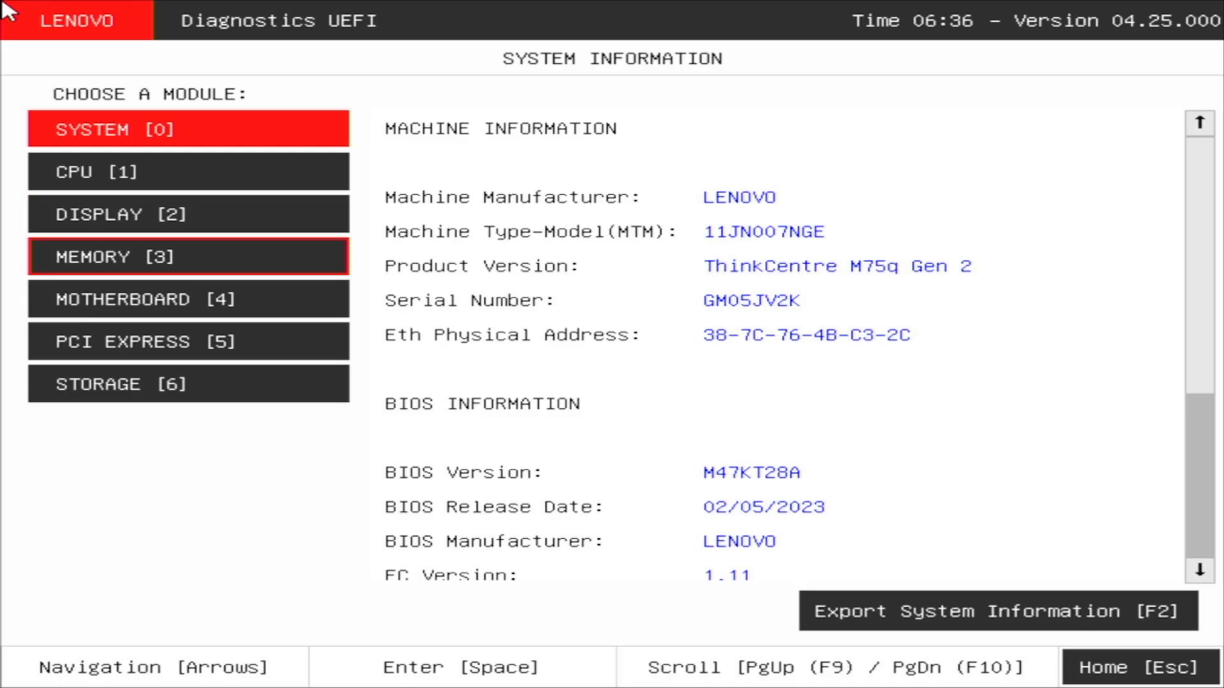
click(187, 256)
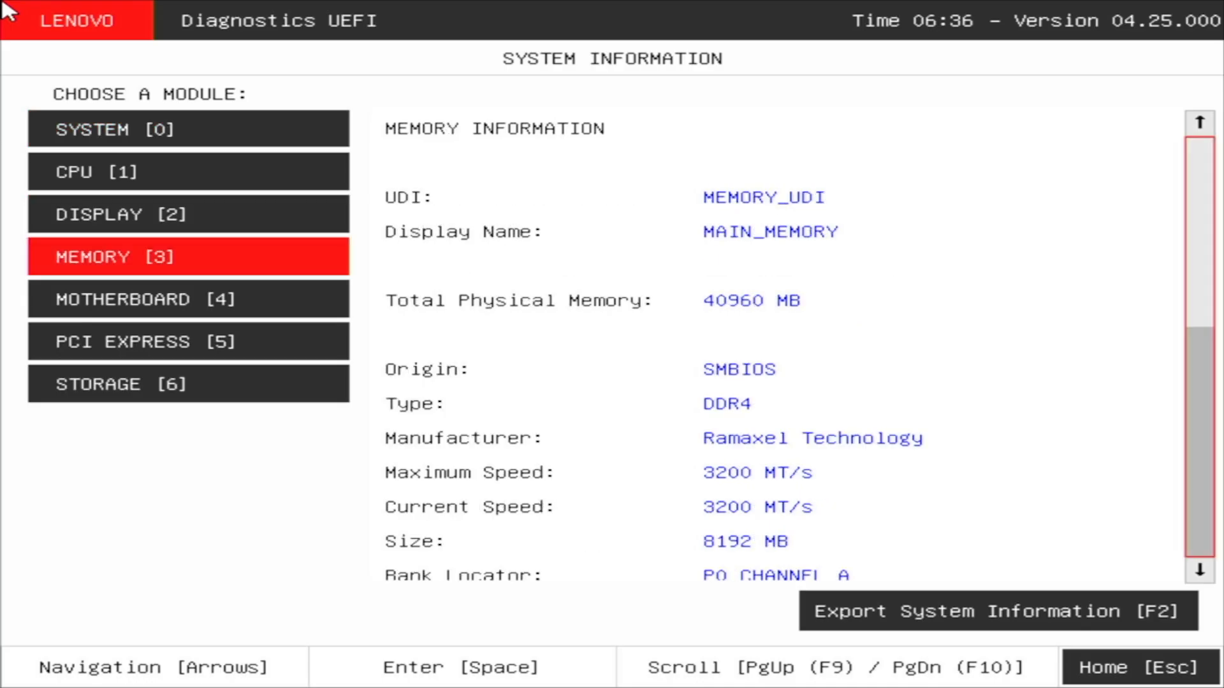
scroll(down, 3)
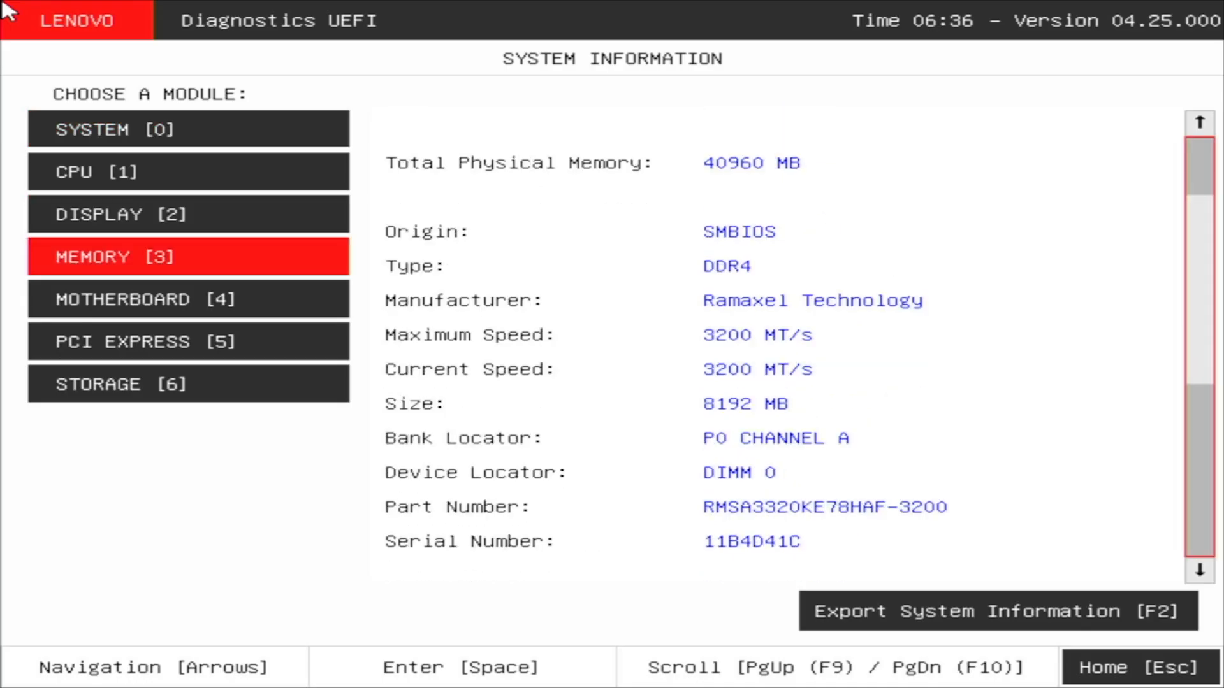
scroll(up, 3)
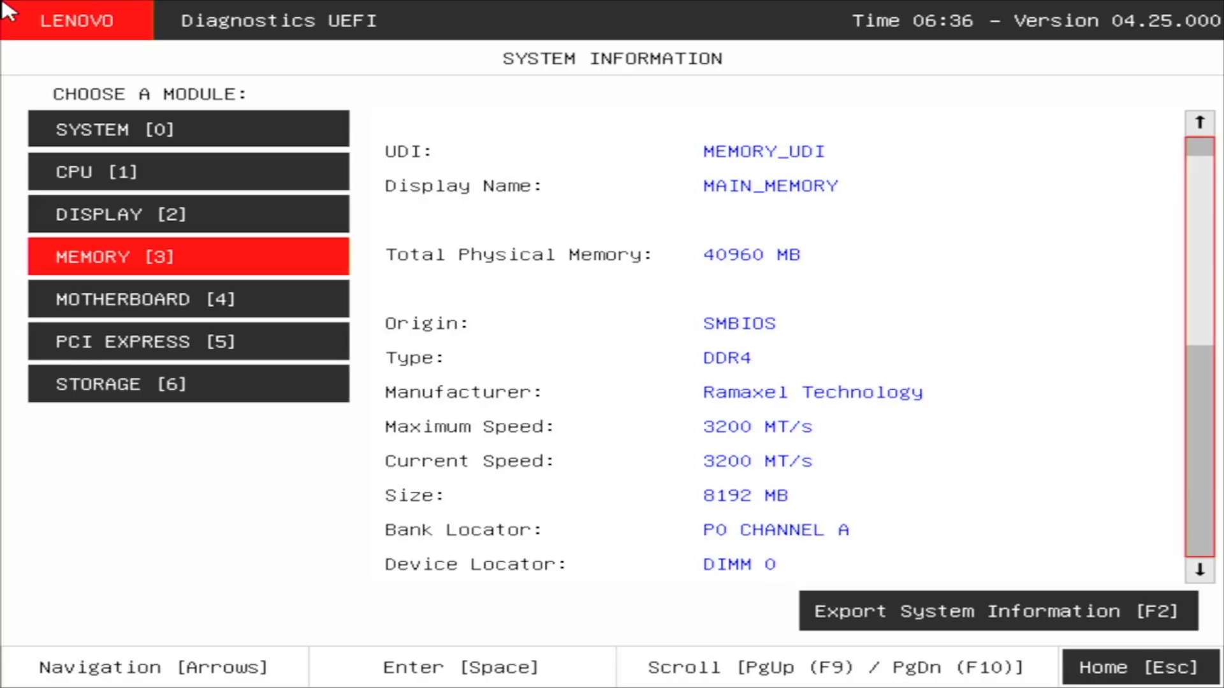
scroll(down, 3)
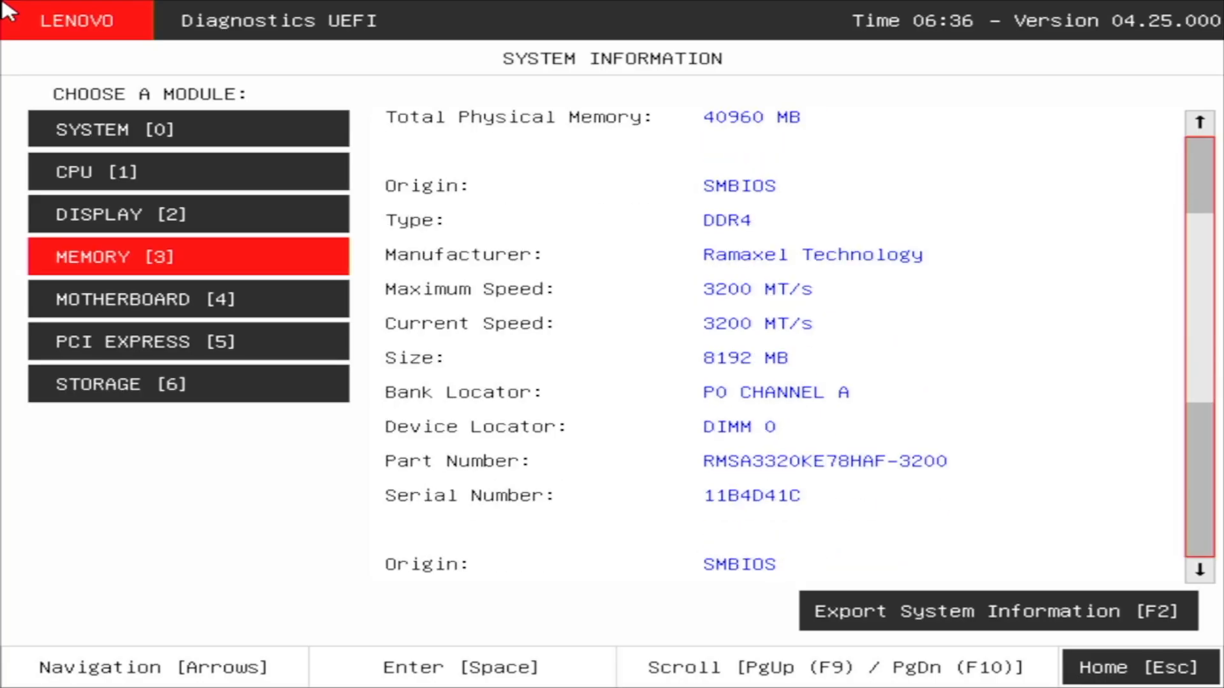
scroll(down, 3)
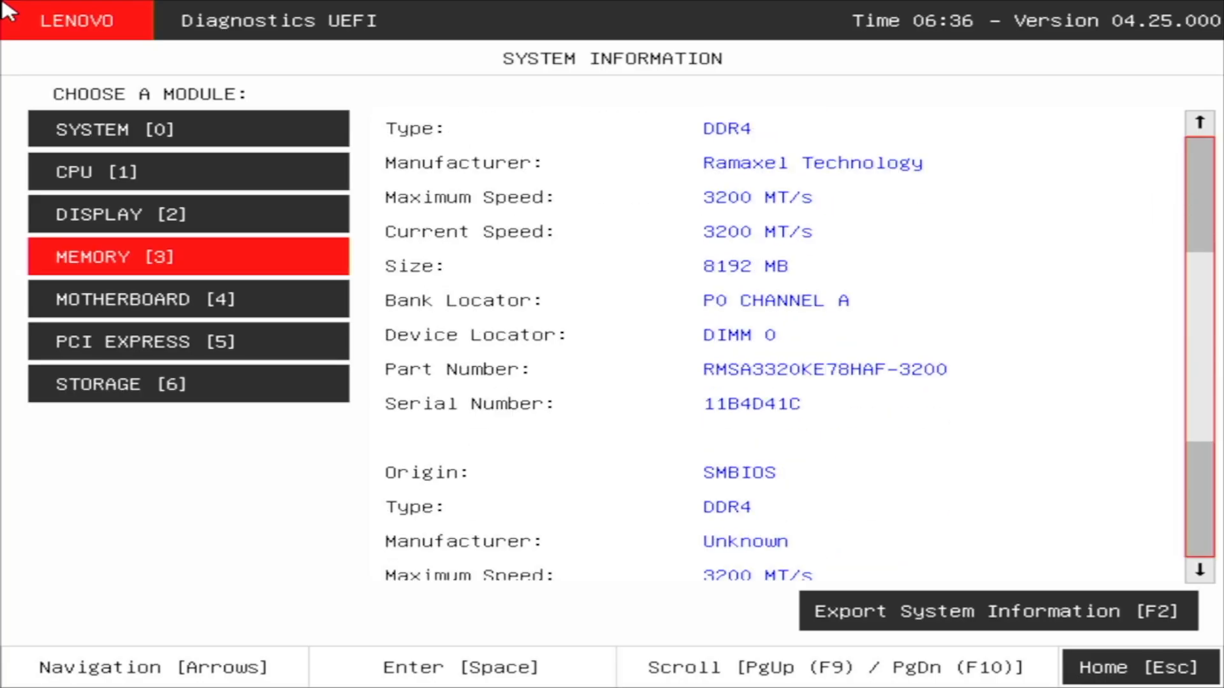
scroll(down, 3)
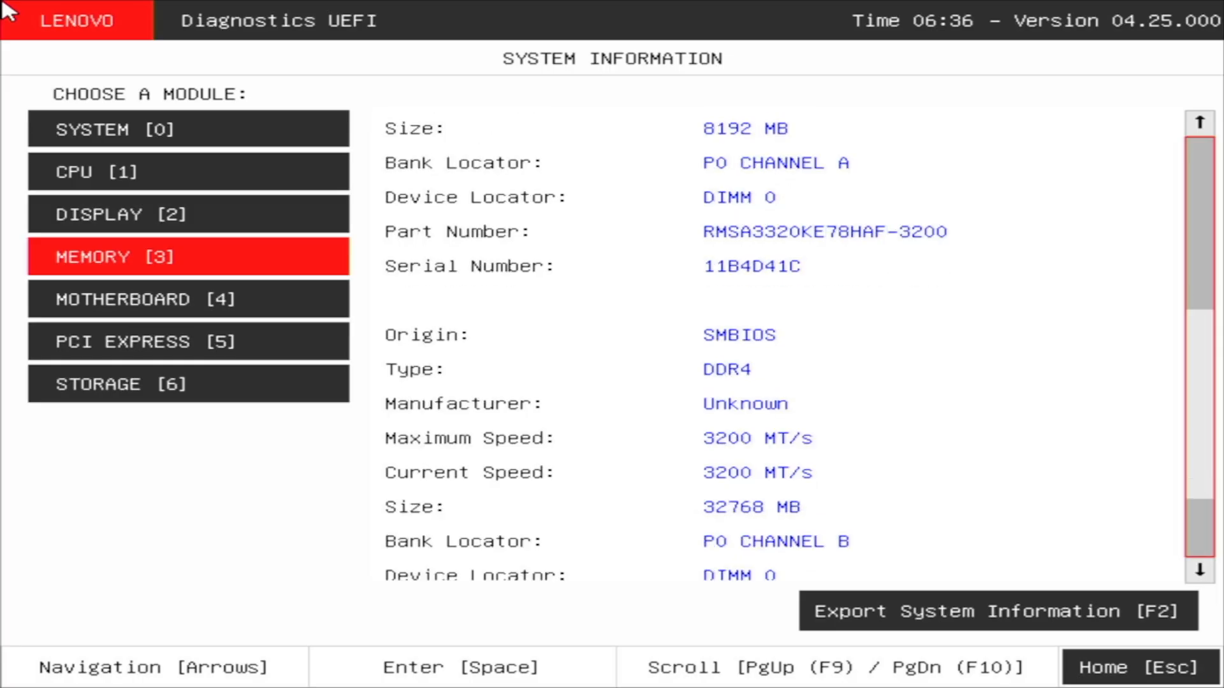
scroll(down, 3)
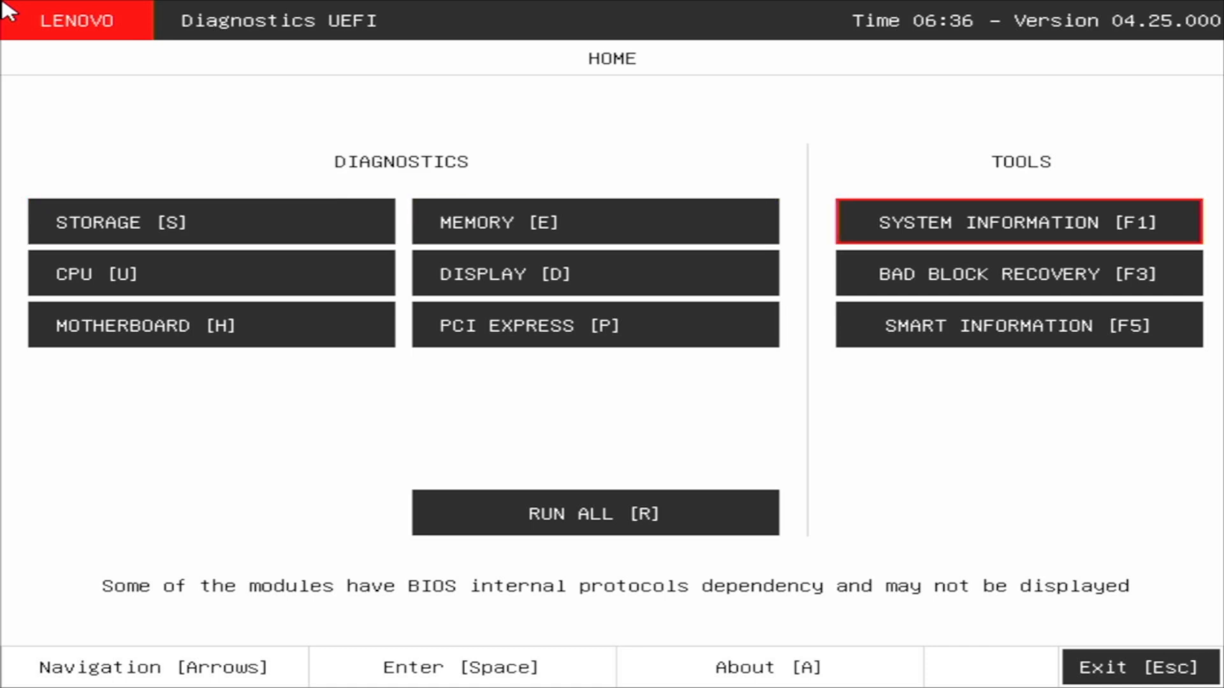
Run the Quick memory diagnostic from the Memory options.
click(1016, 222)
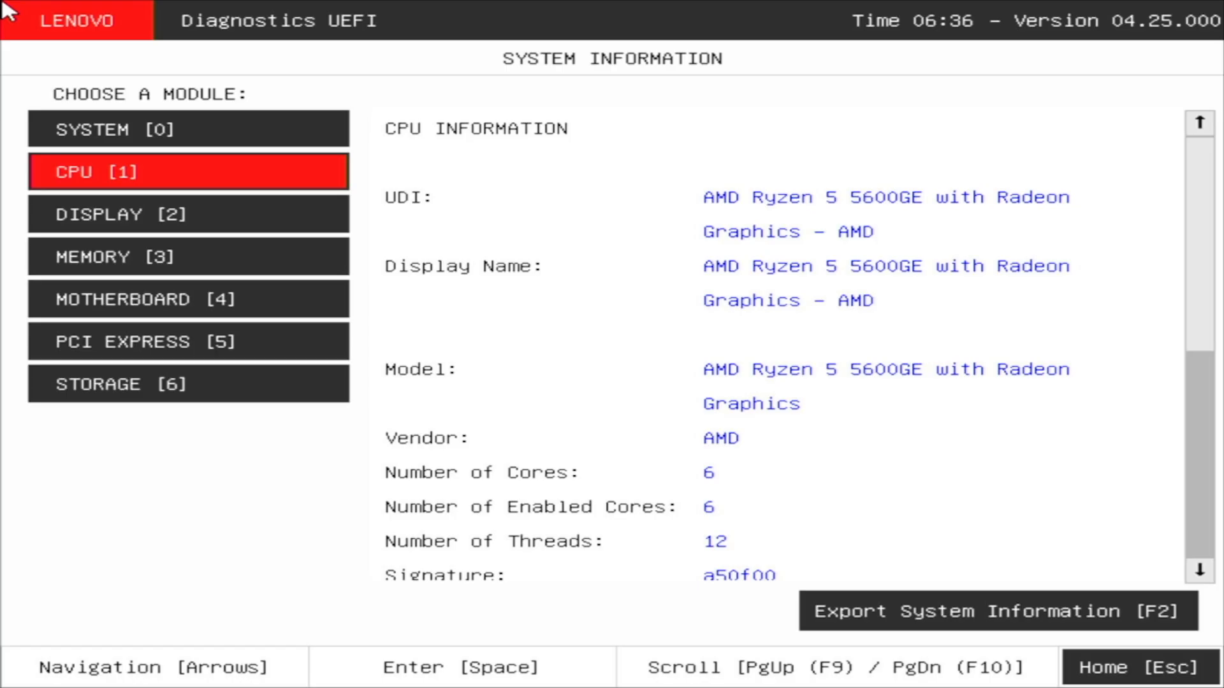
click(187, 256)
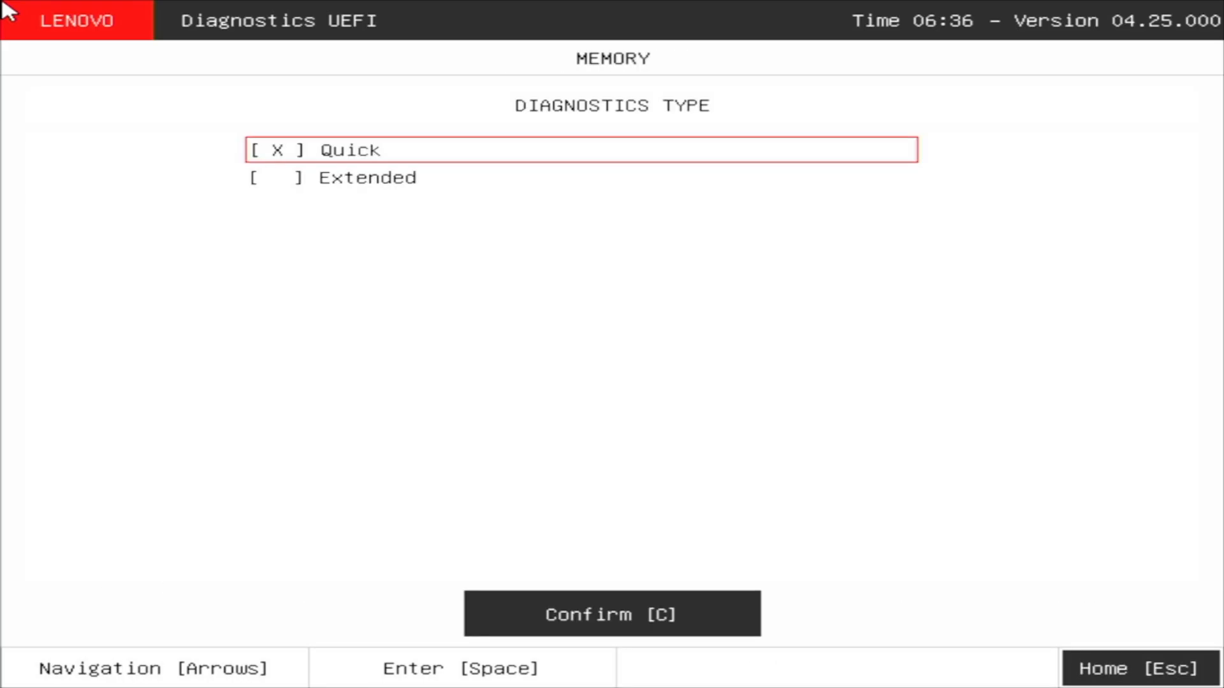
click(612, 613)
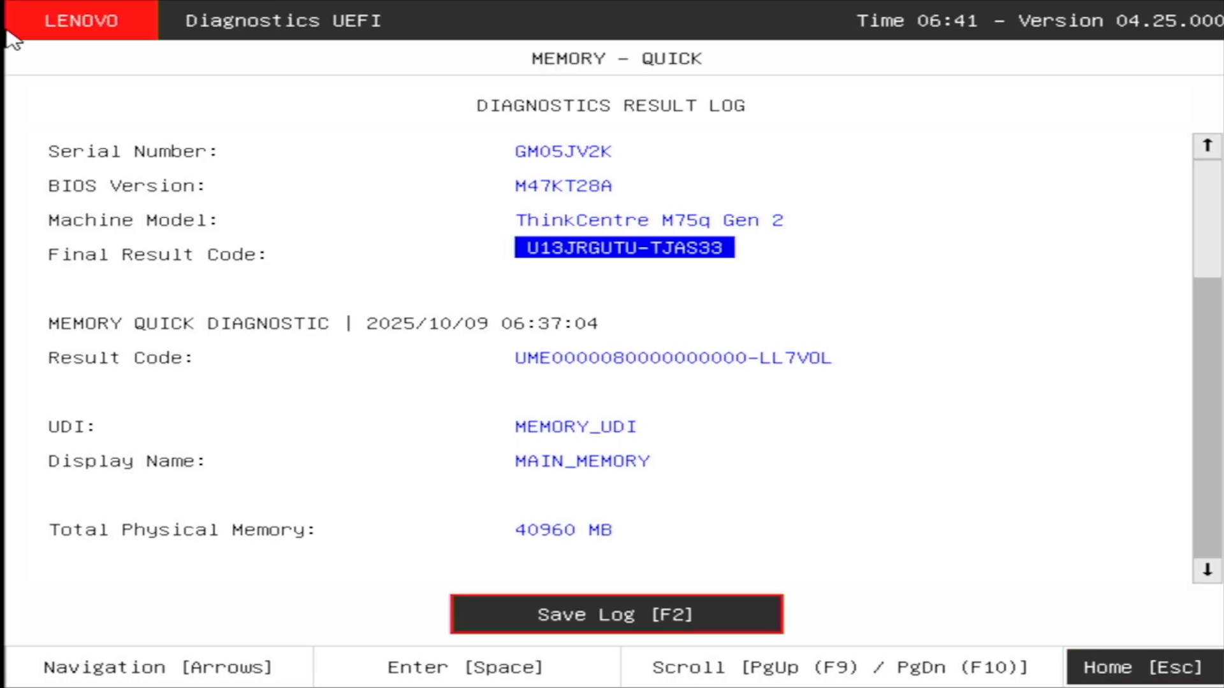
mouse_move(894, 275)
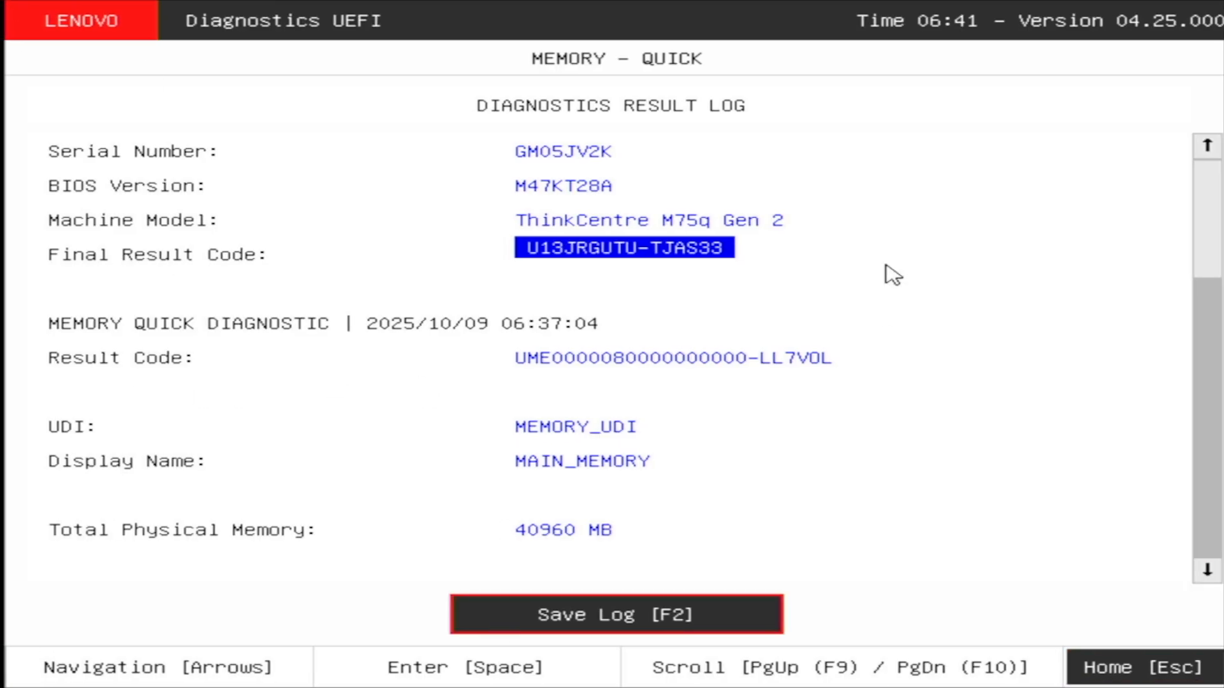
scroll(down, 3)
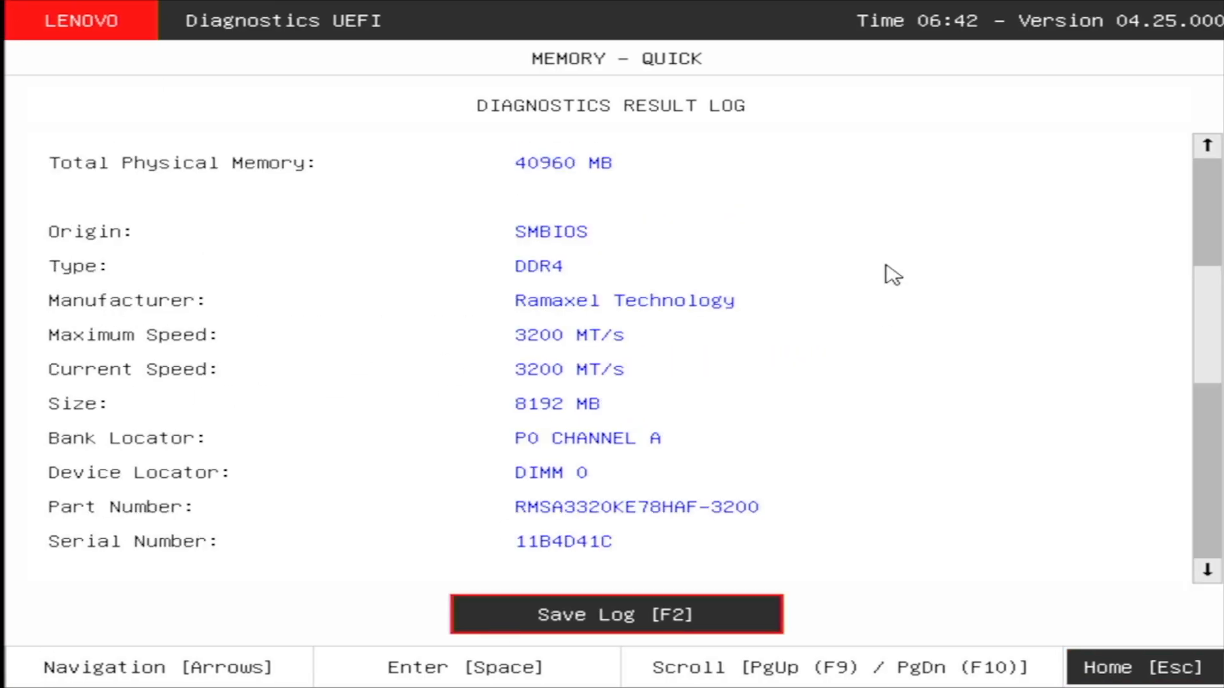
scroll(down, 3)
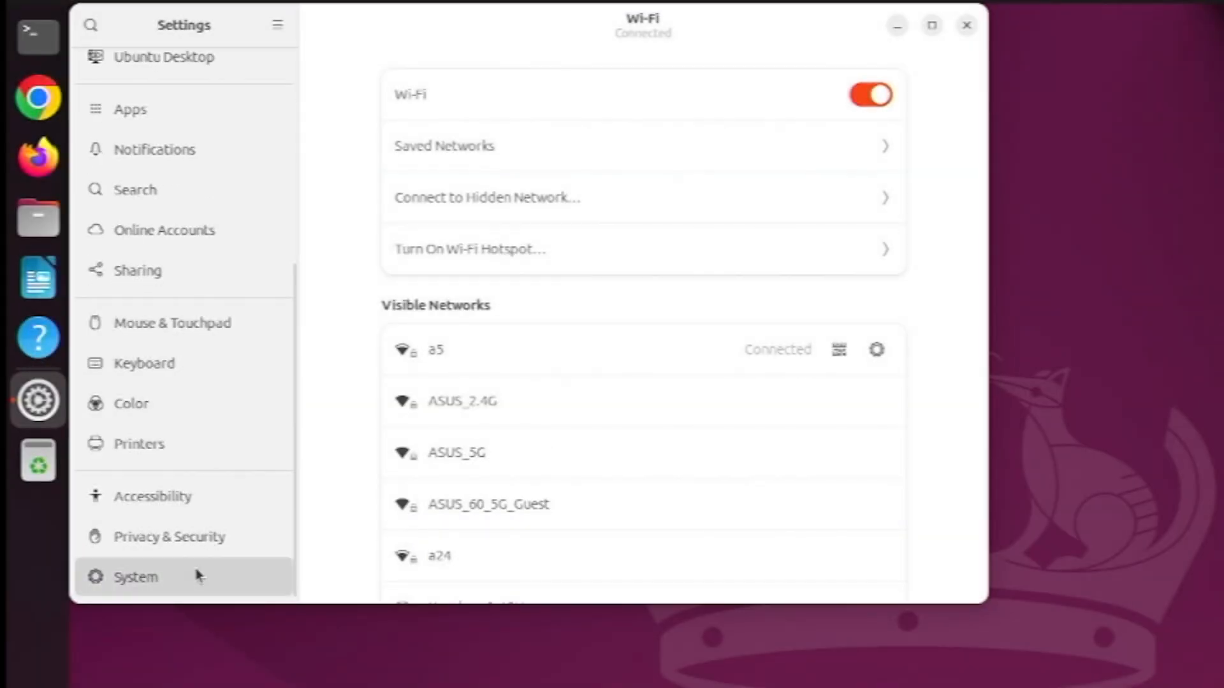
Show the About details: Ubuntu 24.04.3 LTS, ThinkCentre M75q Gen 2, 40 GiB memory.
click(136, 577)
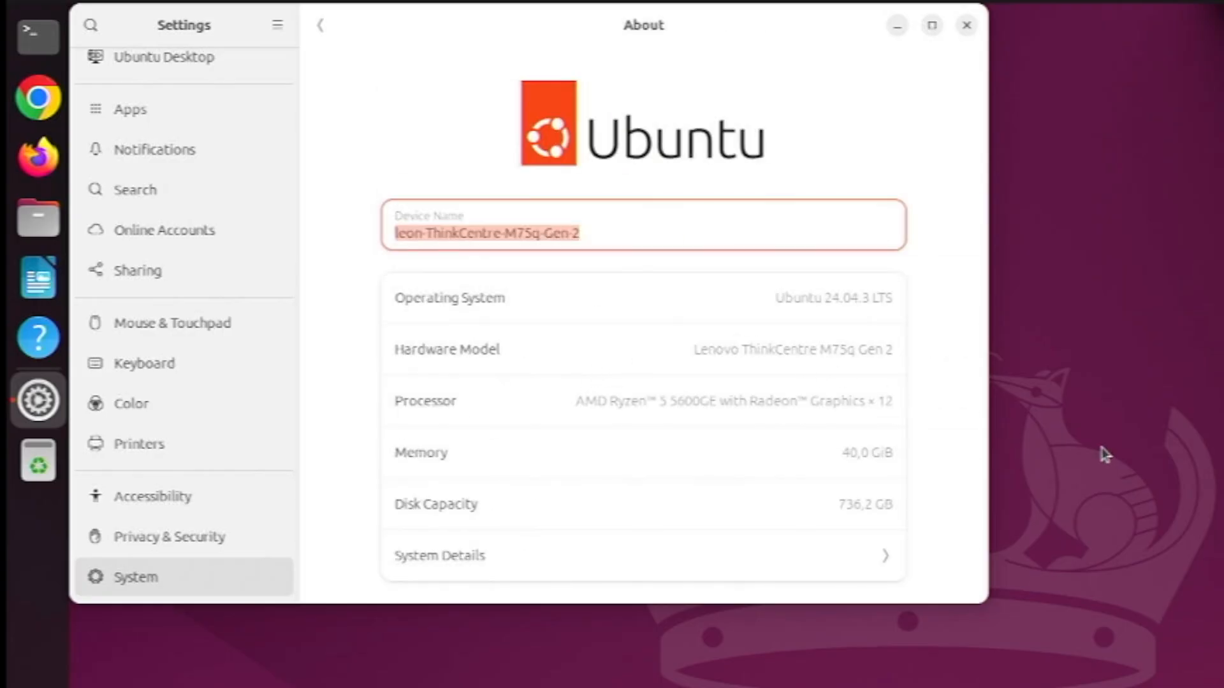
mouse_move(927, 426)
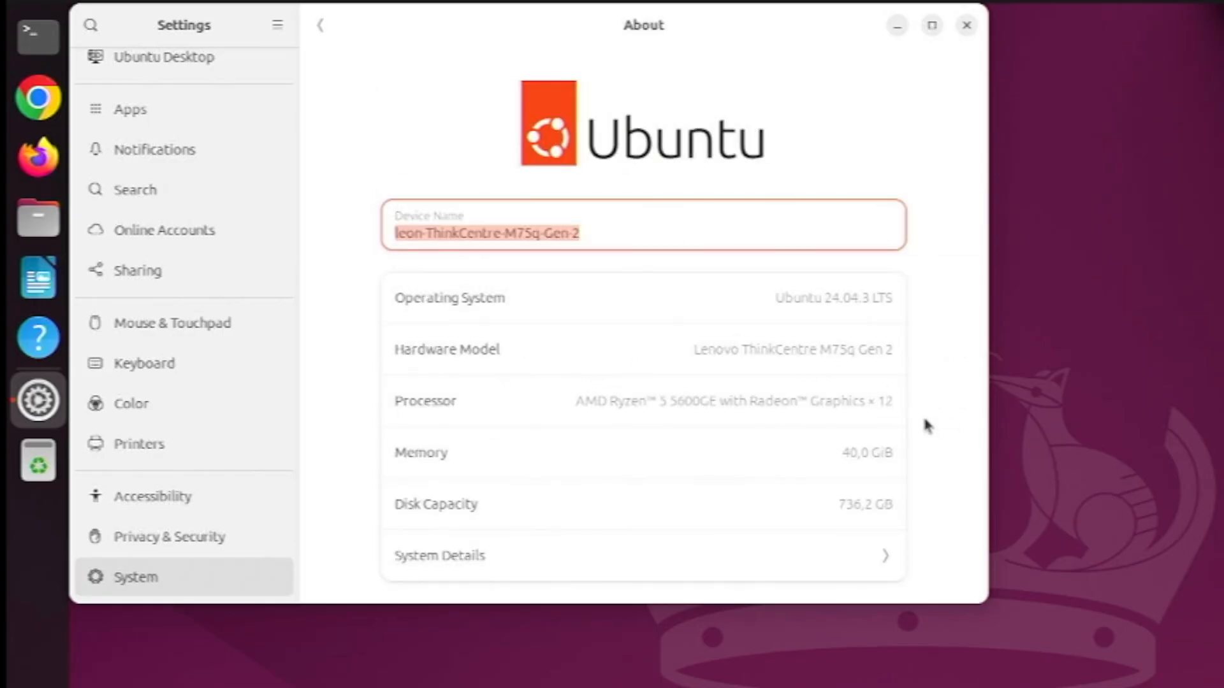
mouse_move(880, 479)
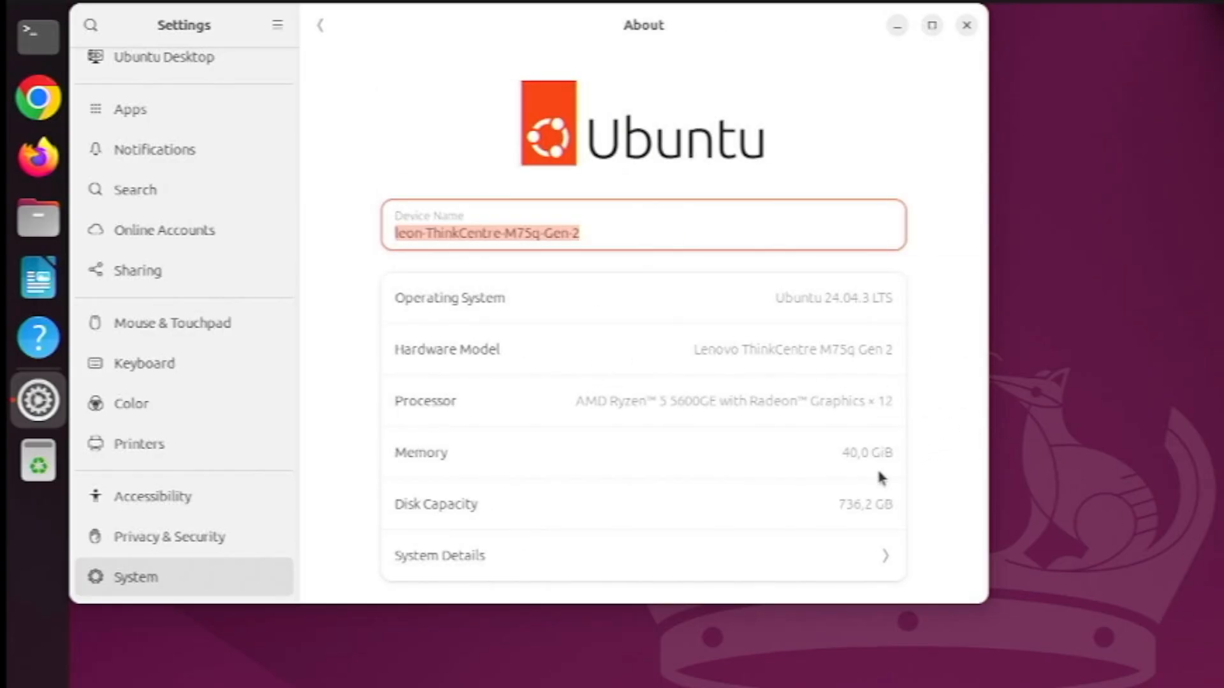